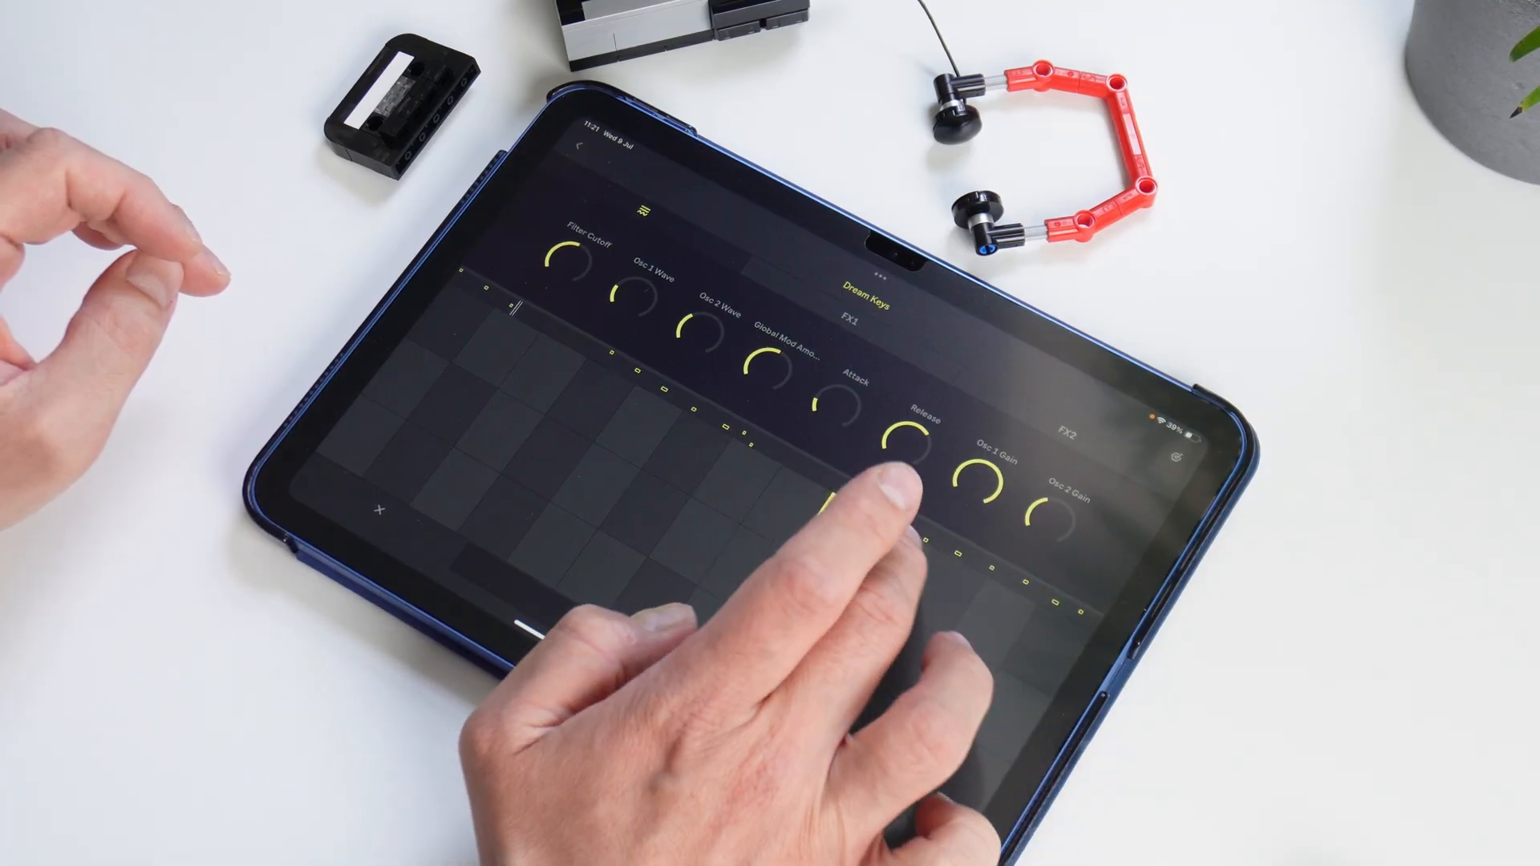
Leave Dream Keys for the Sets list and browse cloud sets like Forest Flow and Magnetic plus local sets
click(839, 535)
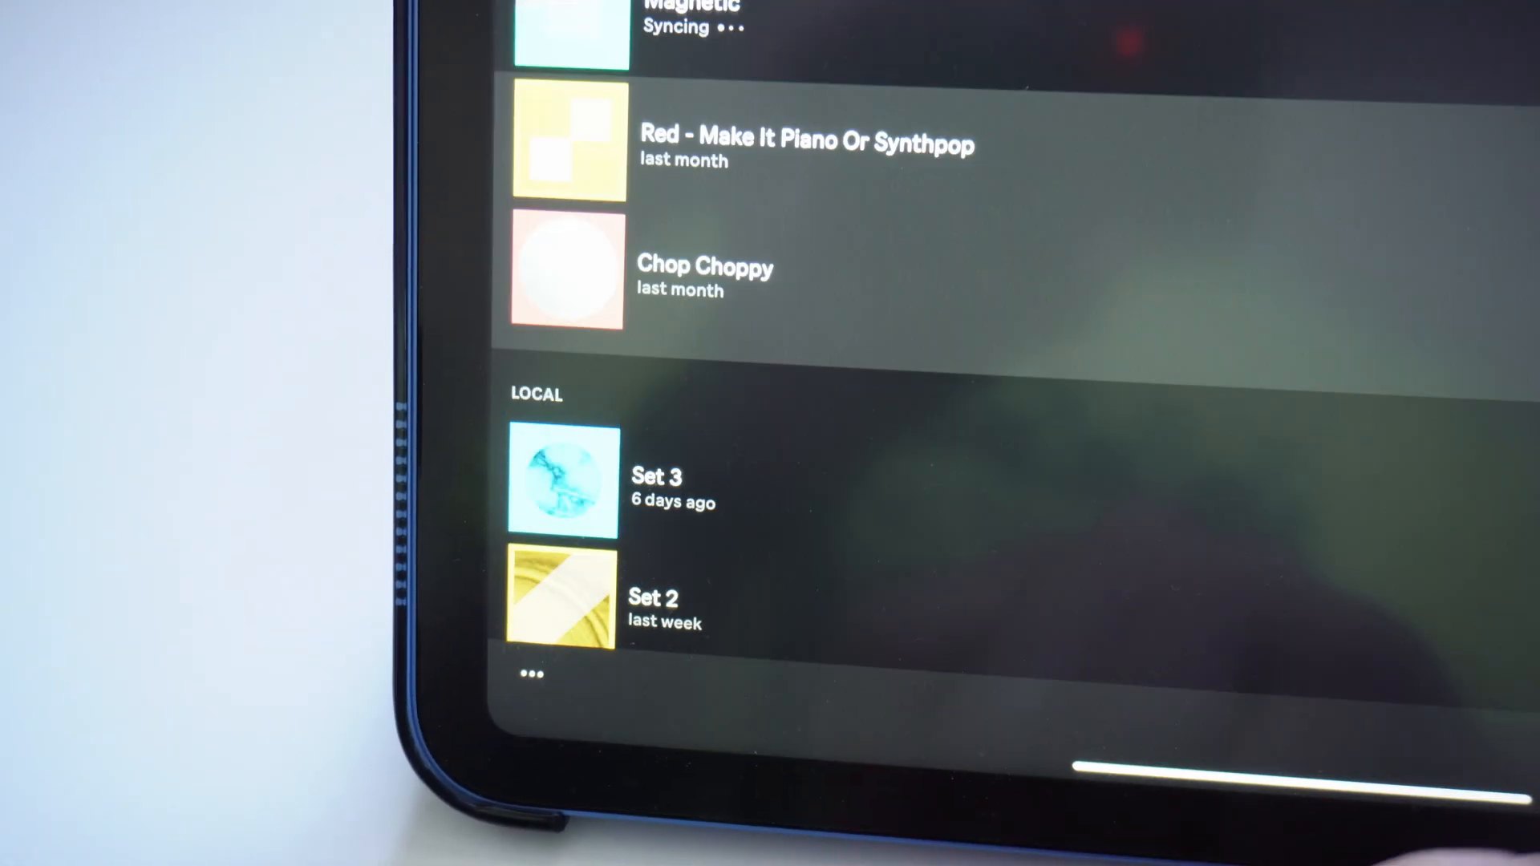
scroll(down, 3)
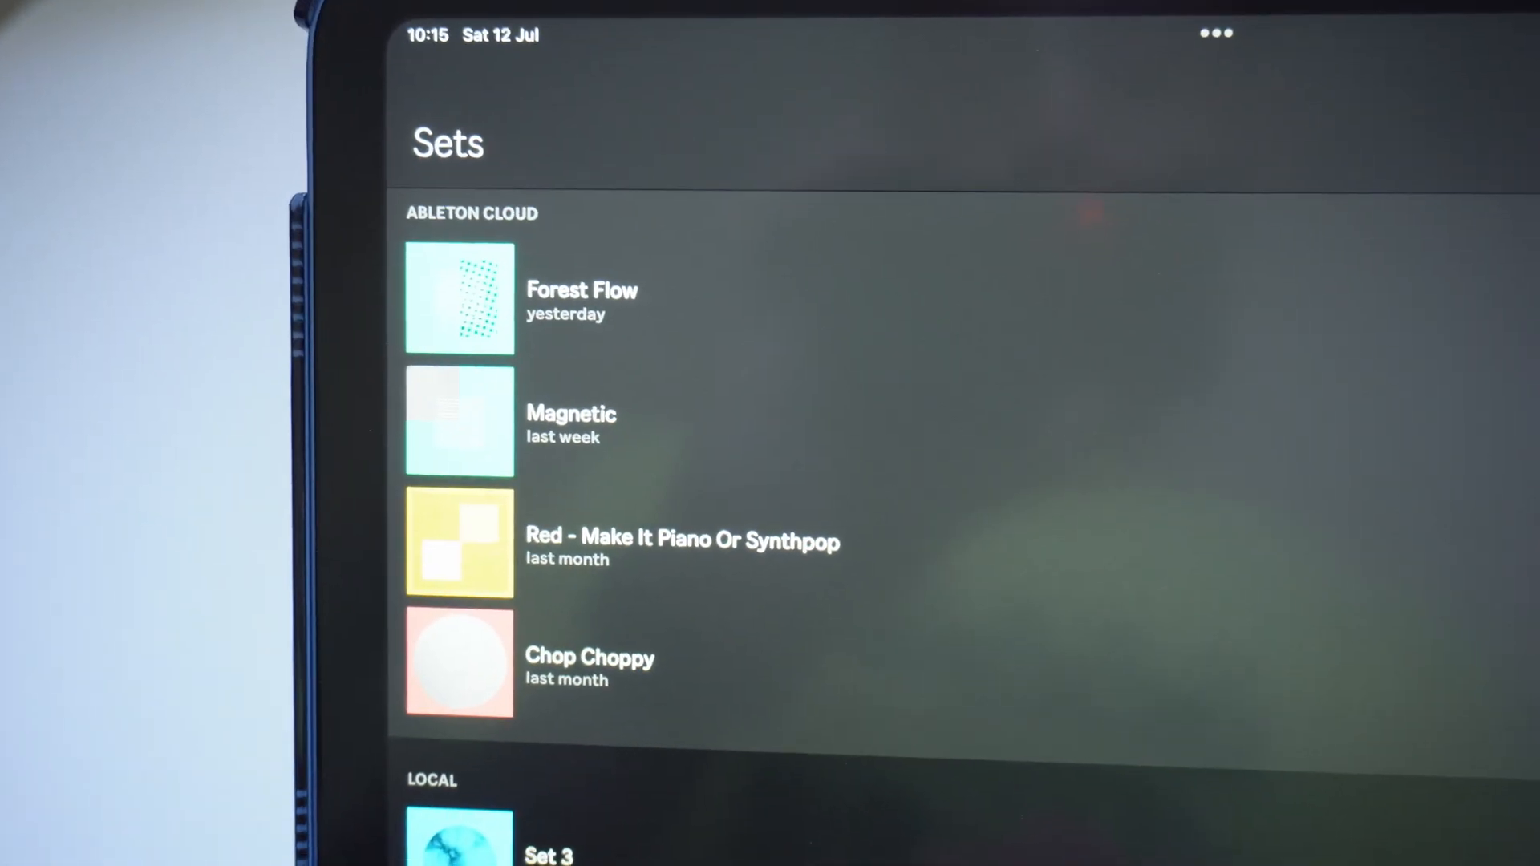